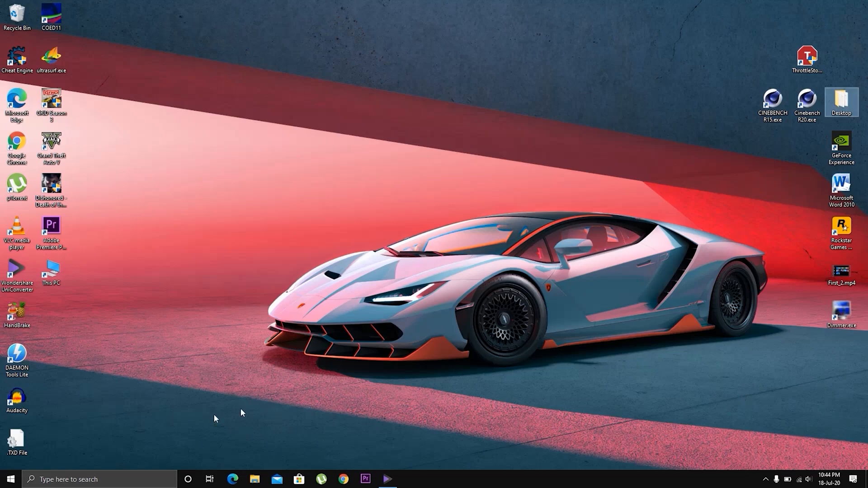
- Reach the System Display page in Settings with the Graphics settings link in view
{"action": "left_click", "coordinate": [16, 479]}
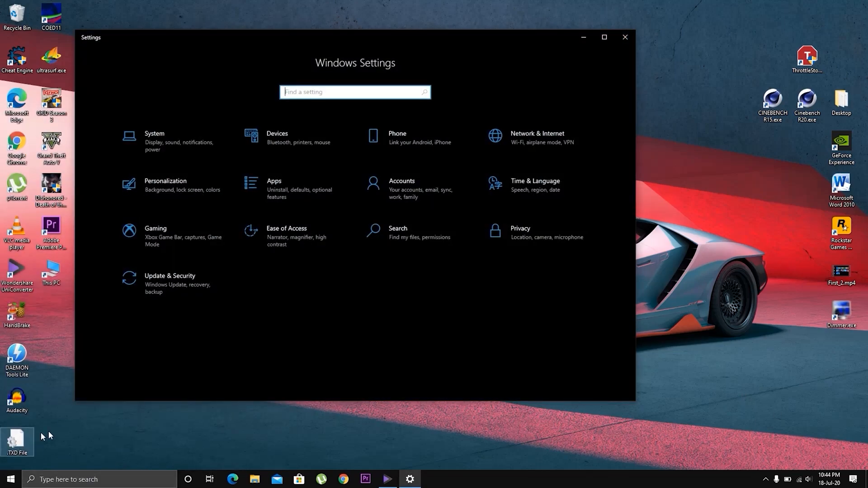
{"action": "mouse_move", "coordinate": [168, 138]}
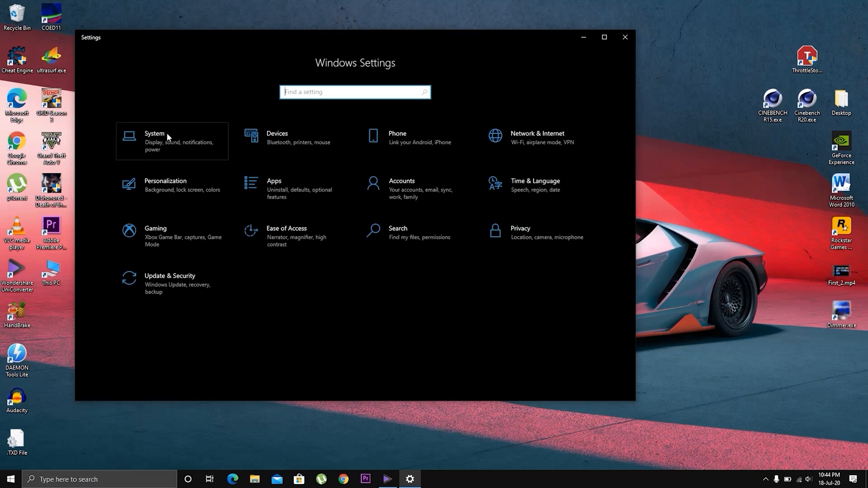
{"action": "left_click", "coordinate": [170, 138]}
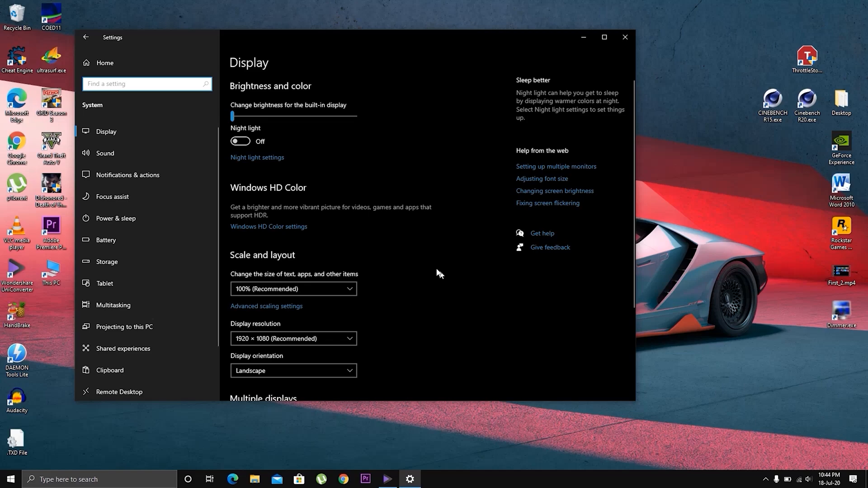
{"action": "scroll", "scroll_direction": "down", "scroll_amount": 3}
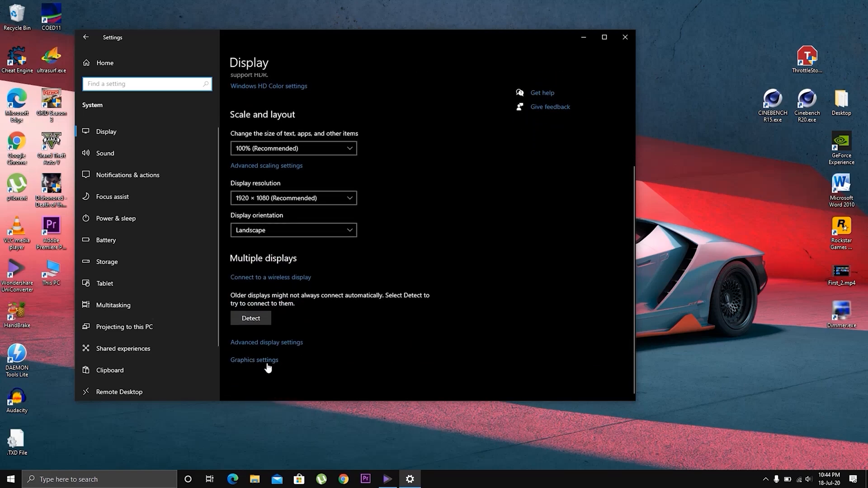
- Add CINEBENCH Windows 64 Bit.exe from the CINEBENCH_R15 folder to the graphics preference list
{"action": "left_click", "coordinate": [254, 360]}
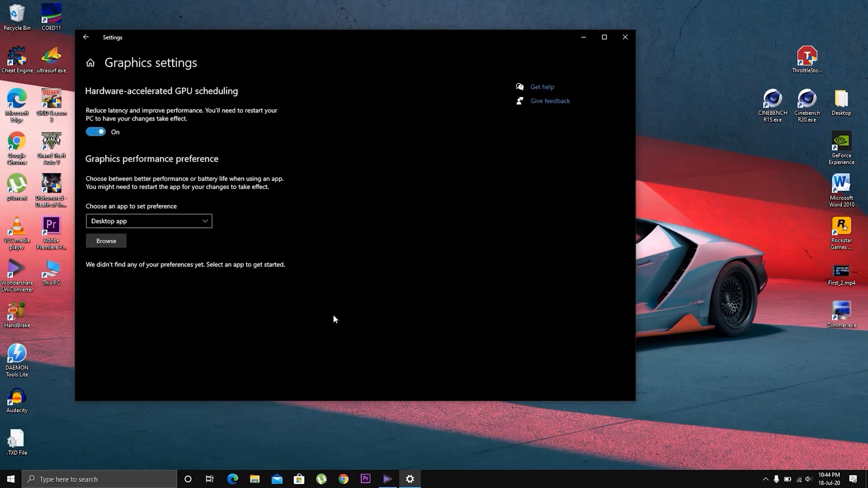
{"action": "mouse_move", "coordinate": [137, 219]}
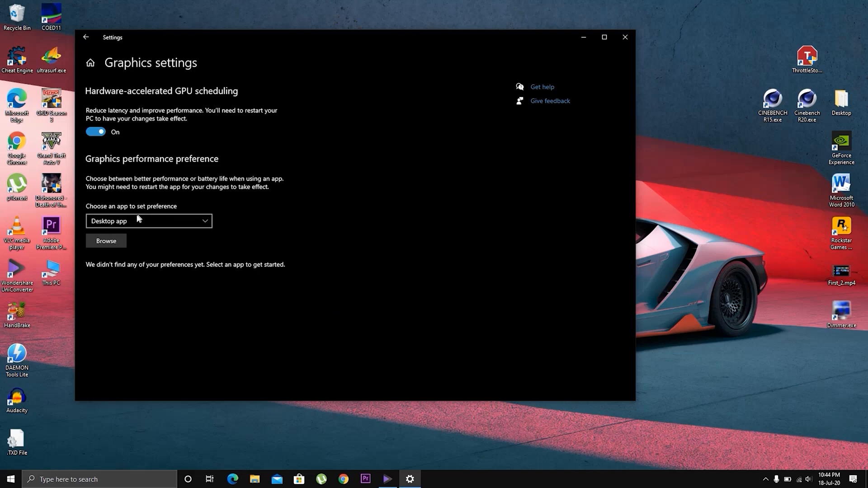
{"action": "mouse_move", "coordinate": [121, 245]}
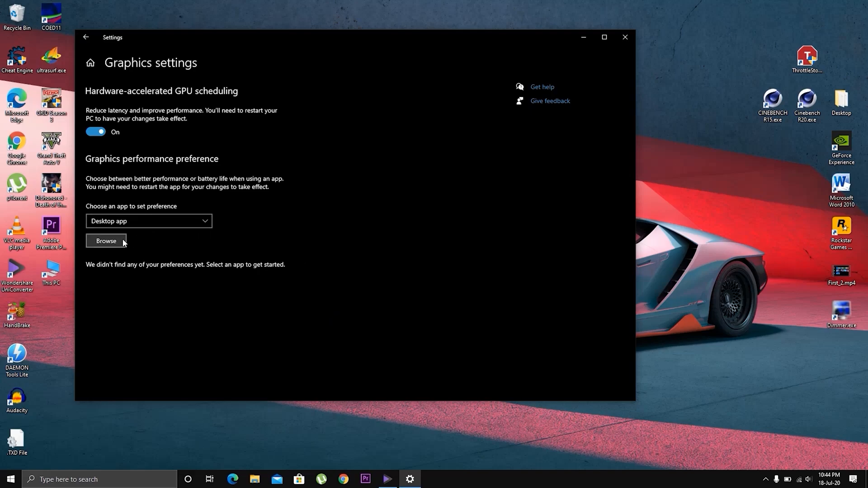
{"action": "left_click", "coordinate": [106, 241]}
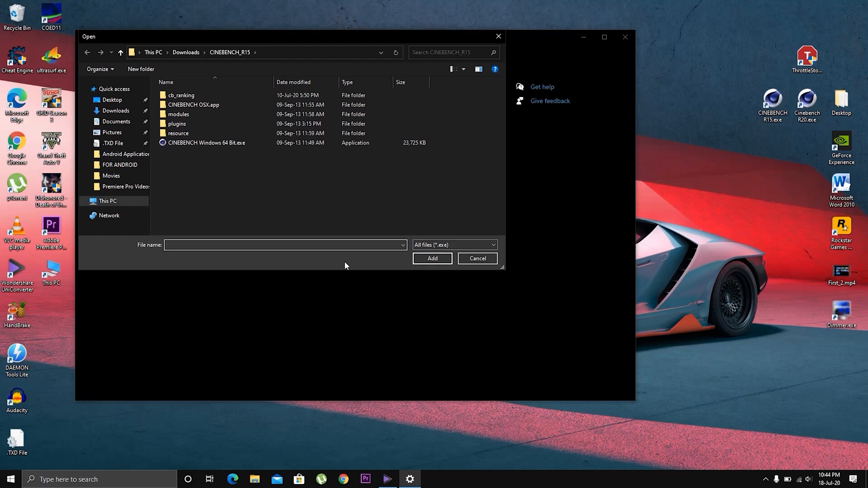
{"action": "mouse_move", "coordinate": [209, 169]}
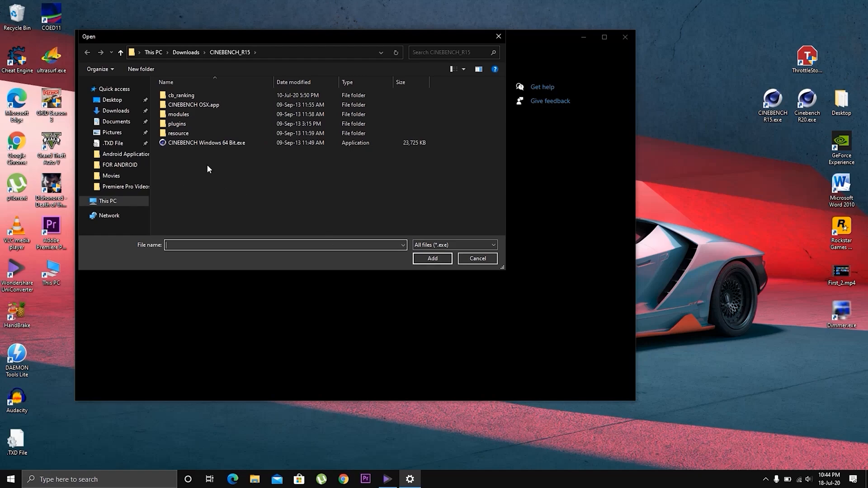
{"action": "left_click", "coordinate": [192, 143]}
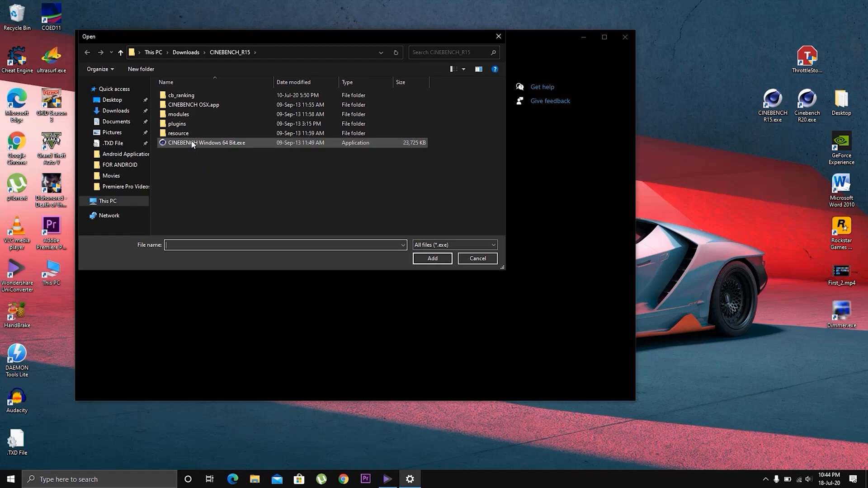
{"action": "left_click", "coordinate": [206, 143]}
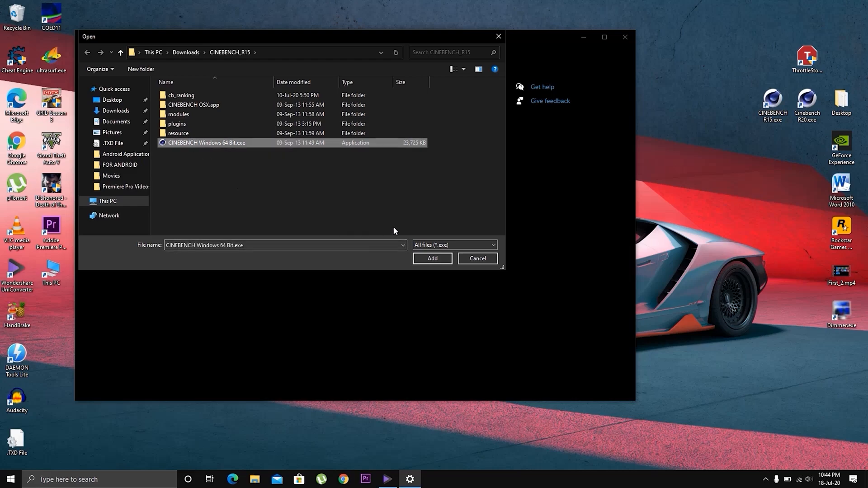
{"action": "left_click", "coordinate": [433, 259]}
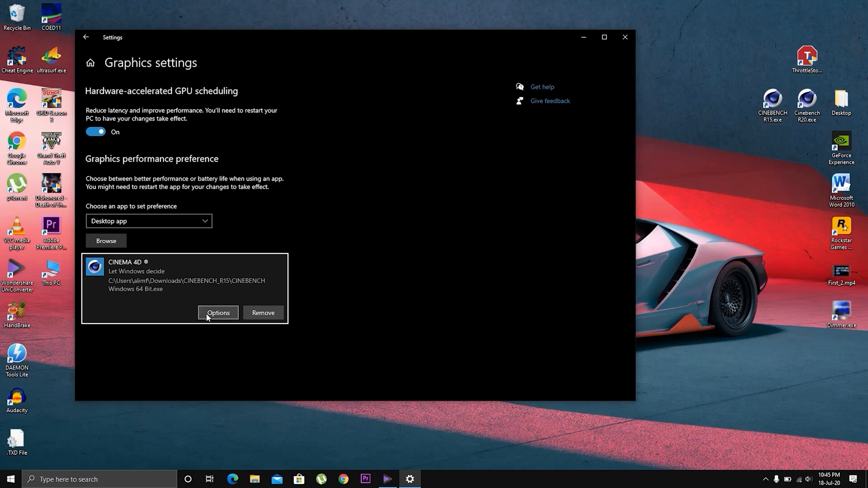
- Save the Cinema 4D entry's graphics preference as Power saving and close Settings
{"action": "left_click", "coordinate": [218, 312]}
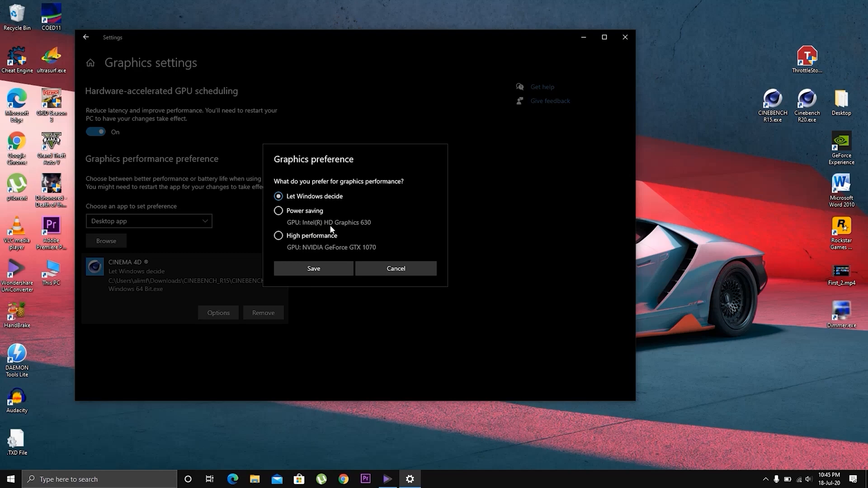
{"action": "mouse_move", "coordinate": [301, 217]}
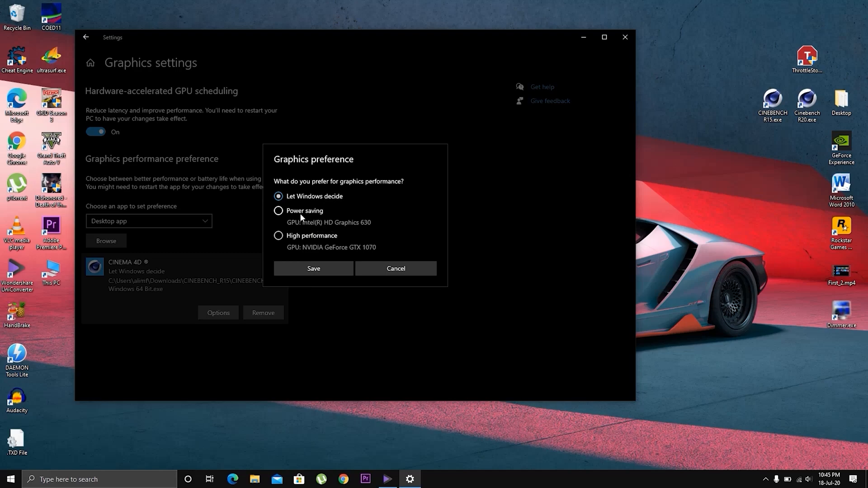
{"action": "mouse_move", "coordinate": [291, 243]}
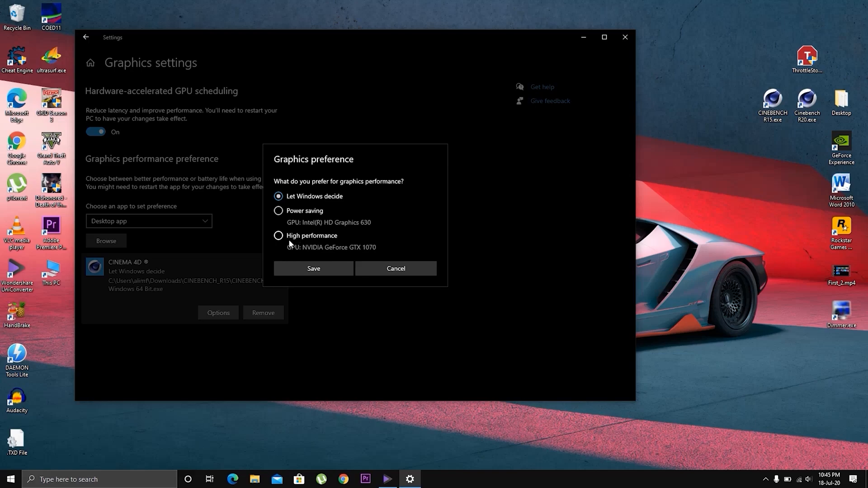
{"action": "mouse_move", "coordinate": [336, 256]}
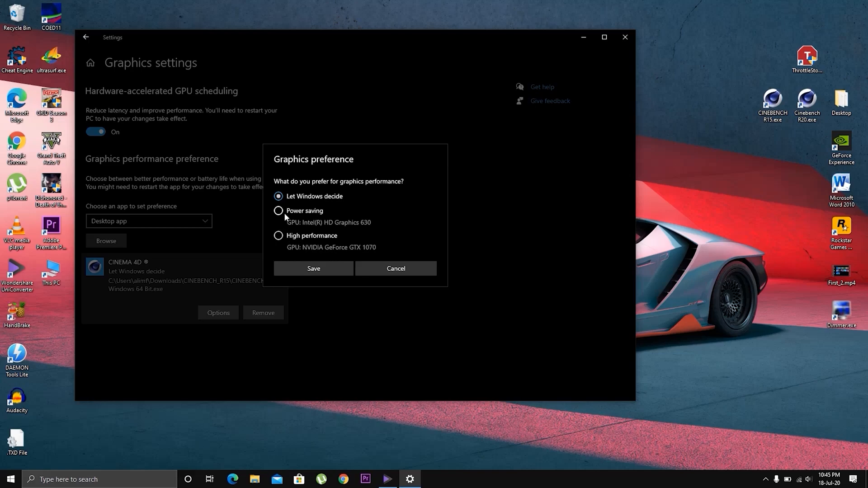
{"action": "left_click", "coordinate": [278, 210]}
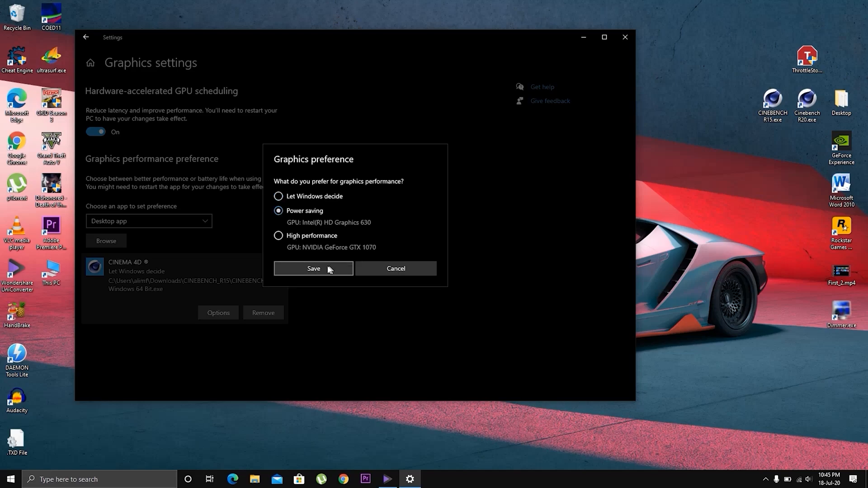
{"action": "left_click", "coordinate": [312, 269]}
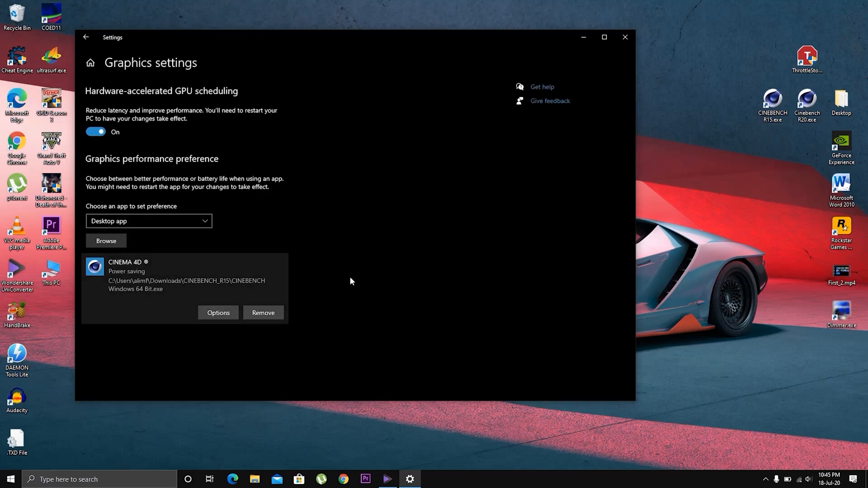
{"action": "mouse_move", "coordinate": [625, 38]}
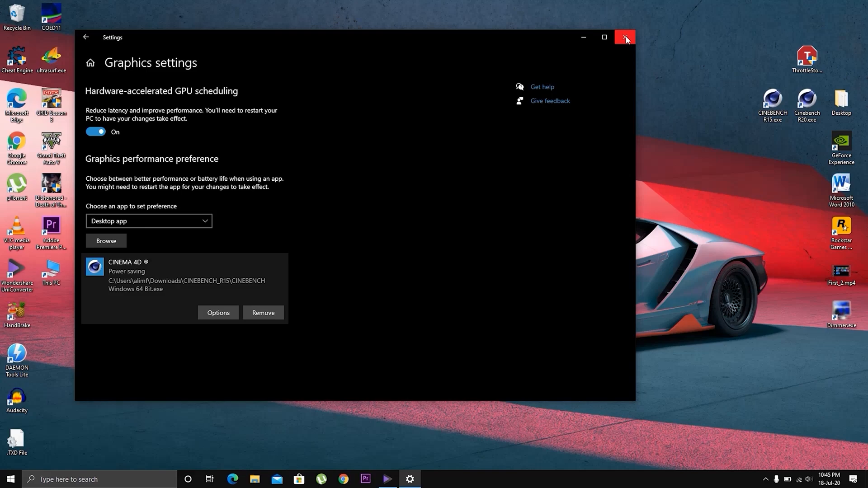
{"action": "left_click", "coordinate": [625, 38]}
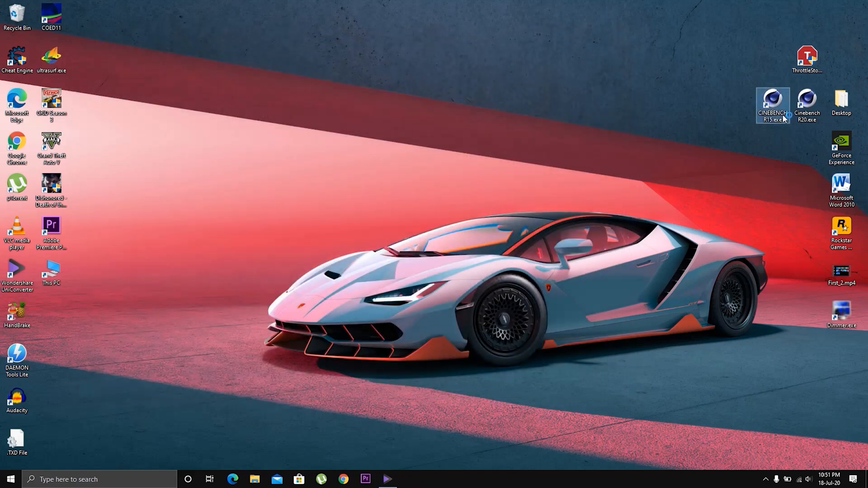
- Launch Cinebench R15 from its desktop icon
{"action": "double_click", "coordinate": [771, 100]}
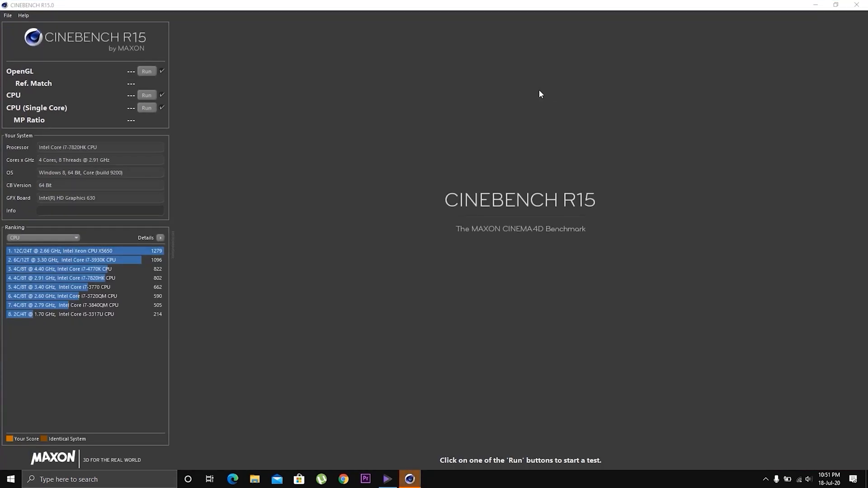
{"action": "mouse_move", "coordinate": [203, 257]}
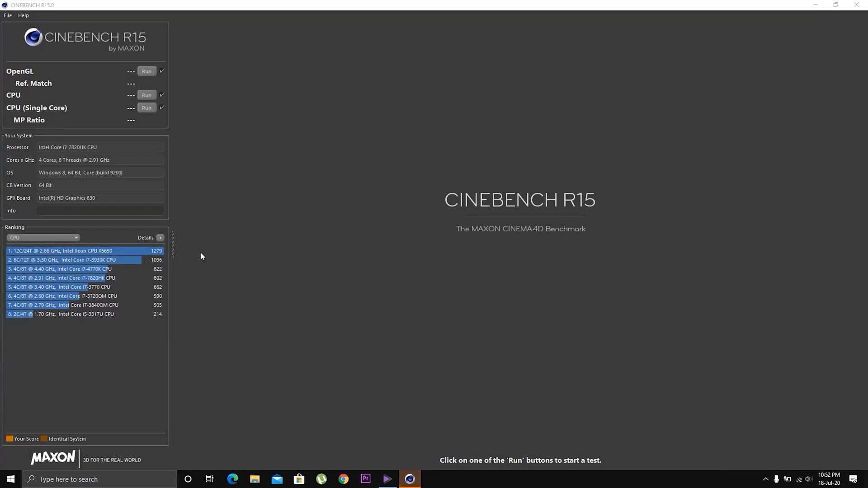
{"action": "mouse_move", "coordinate": [45, 206]}
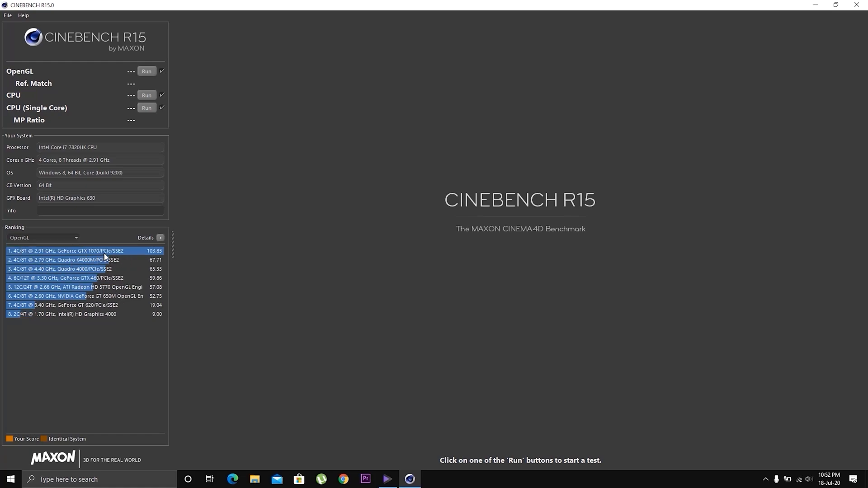
{"action": "mouse_move", "coordinate": [156, 257]}
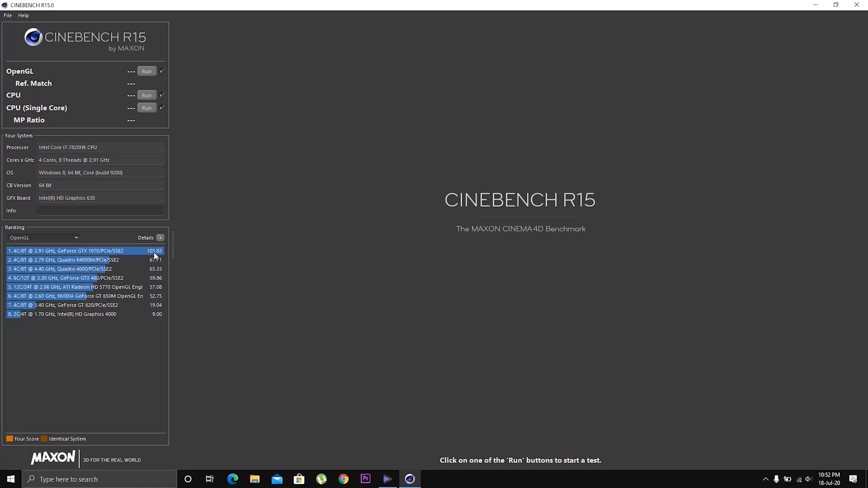
{"action": "mouse_move", "coordinate": [129, 257]}
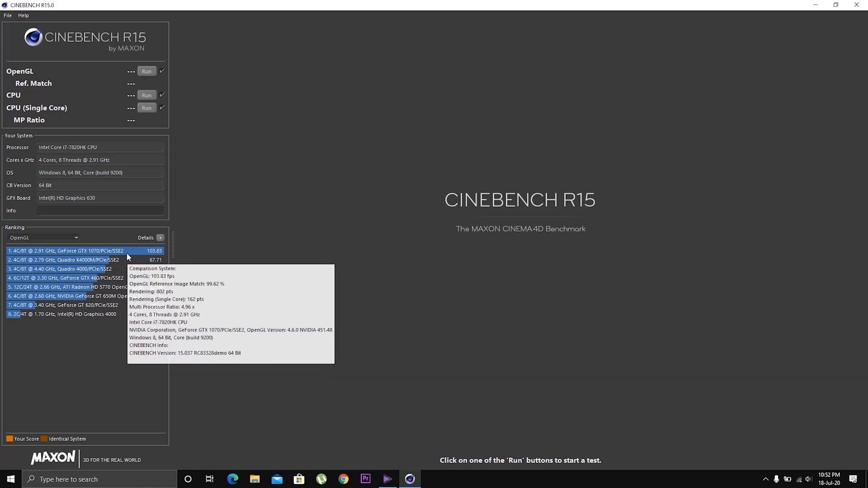
{"action": "mouse_move", "coordinate": [208, 233]}
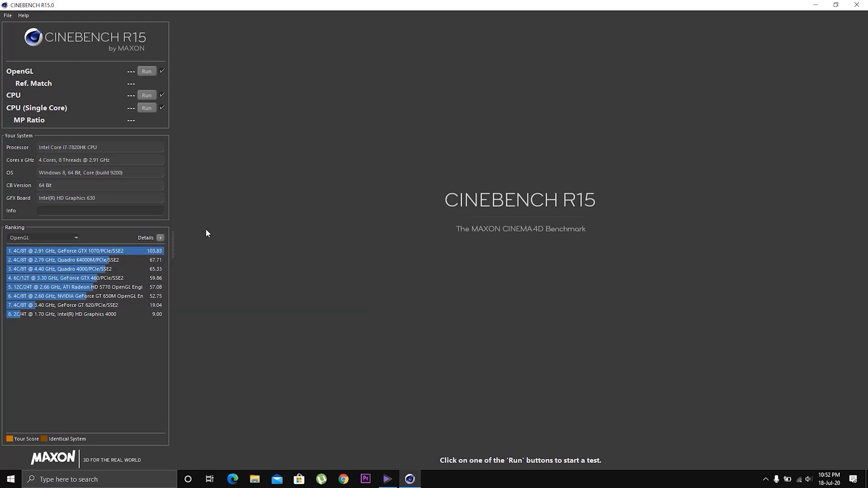
{"action": "mouse_move", "coordinate": [241, 212]}
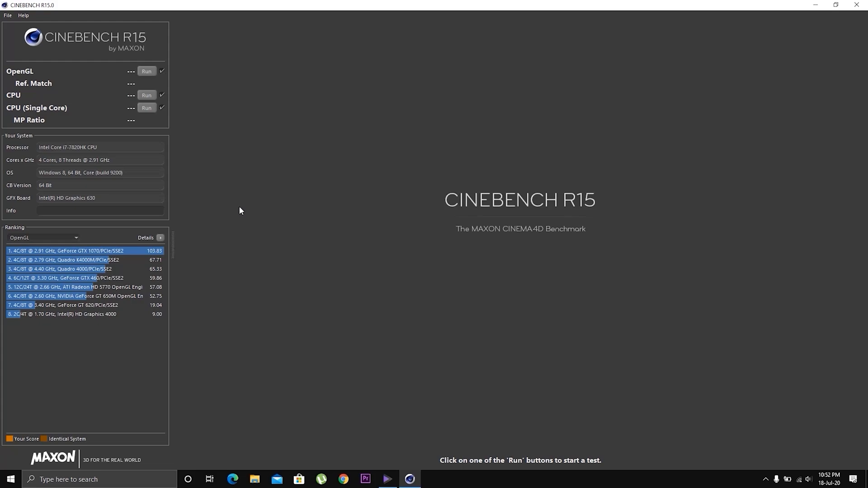
{"action": "mouse_move", "coordinate": [152, 68]}
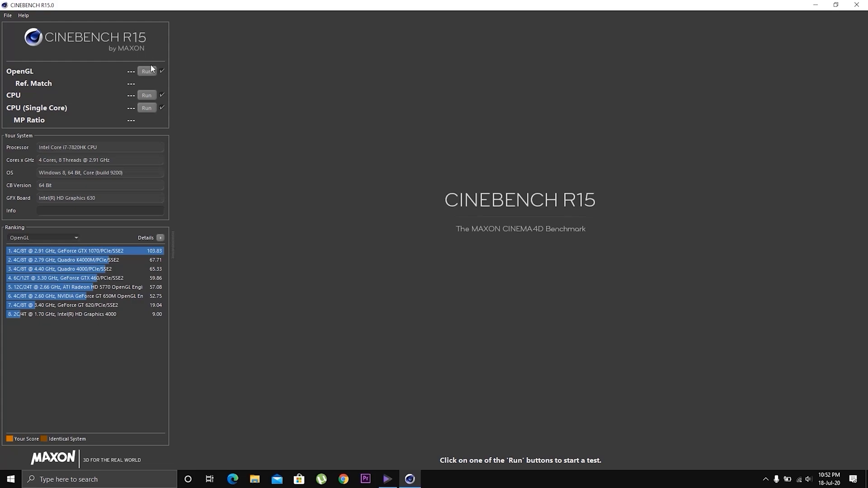